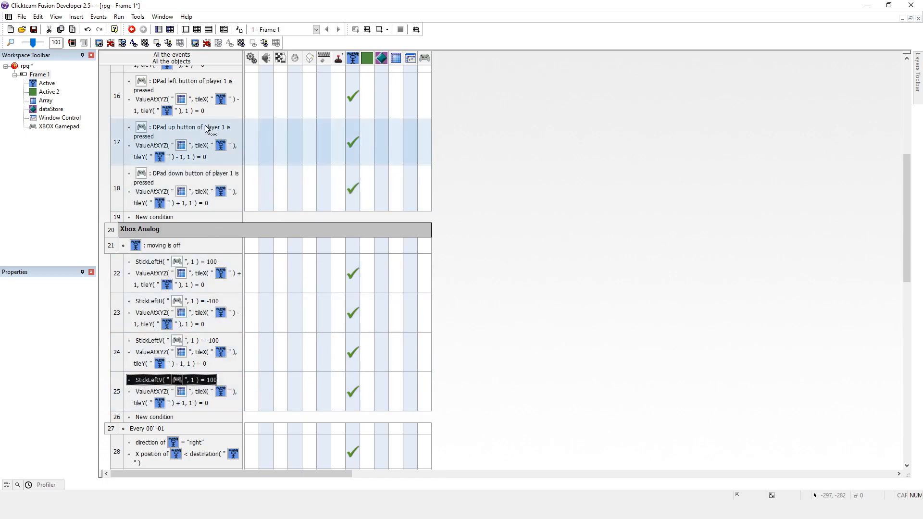
{"action": "left_click", "coordinate": [171, 340]}
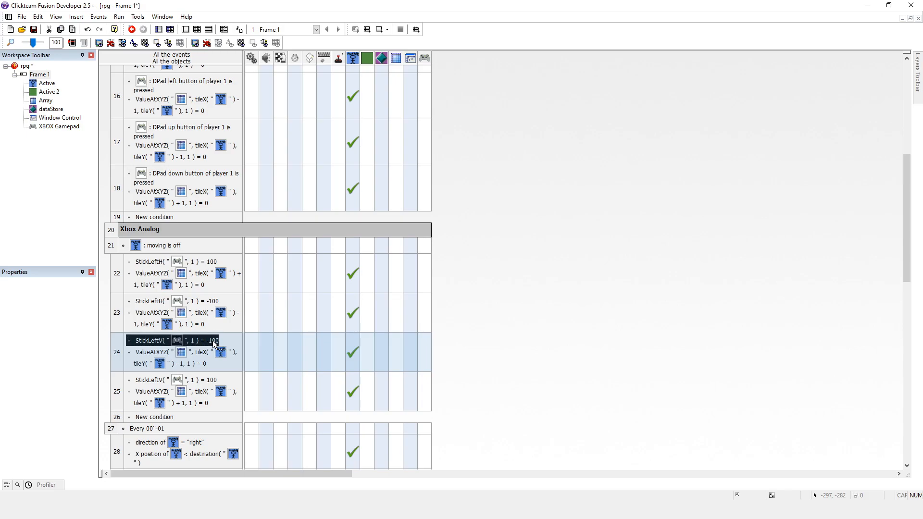
{"action": "mouse_move", "coordinate": [210, 344]}
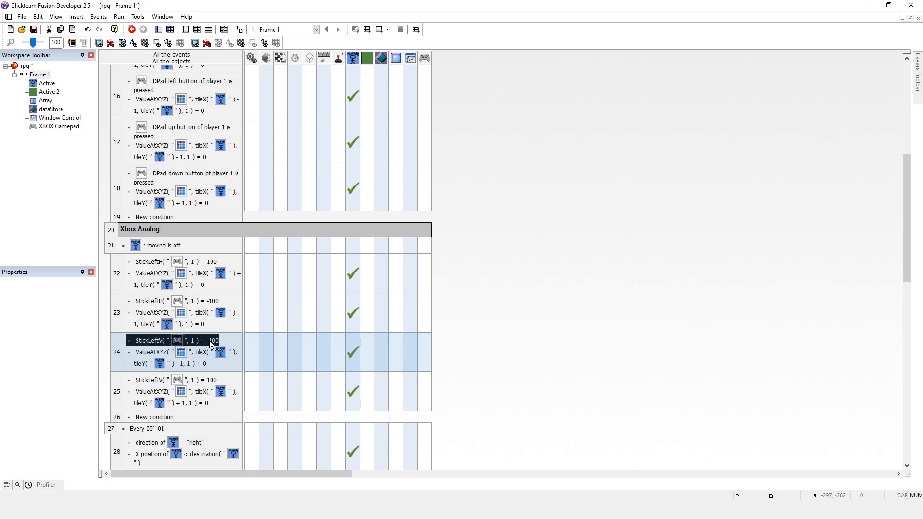
{"action": "mouse_move", "coordinate": [198, 357]}
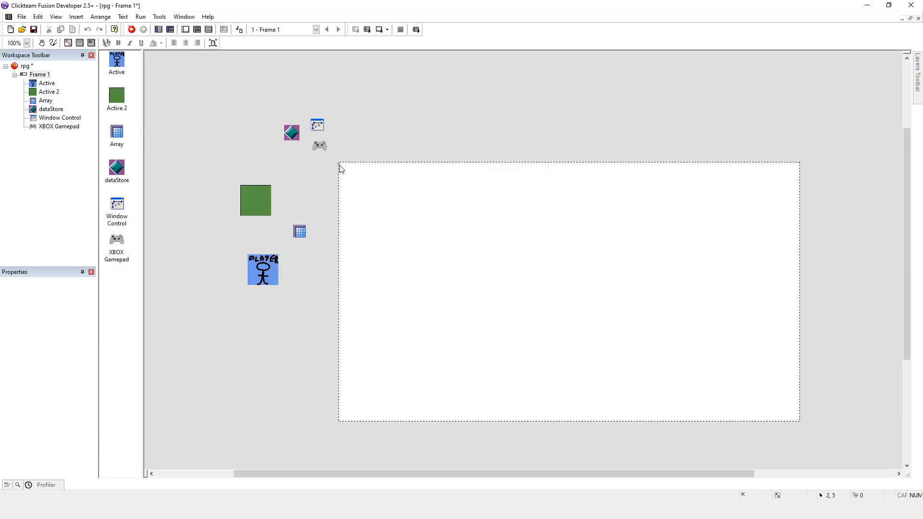
{"action": "mouse_move", "coordinate": [343, 170]}
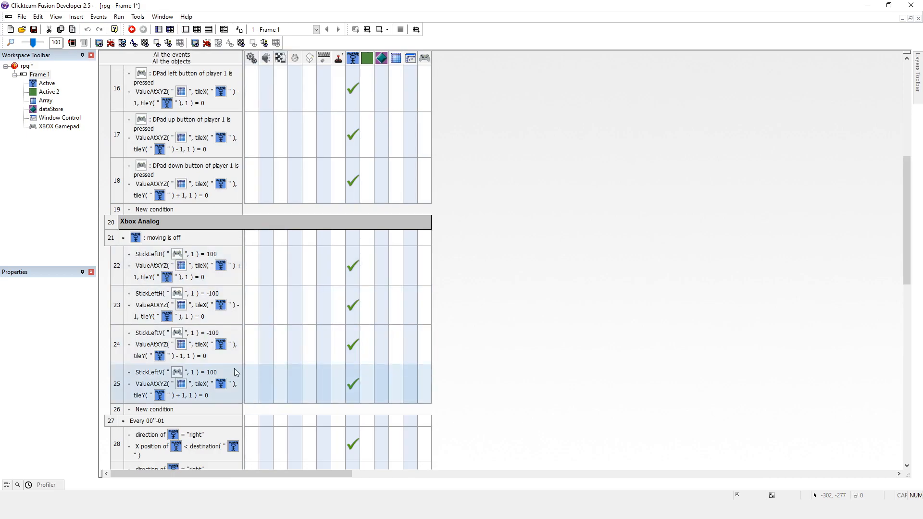
{"action": "left_click", "coordinate": [171, 372]}
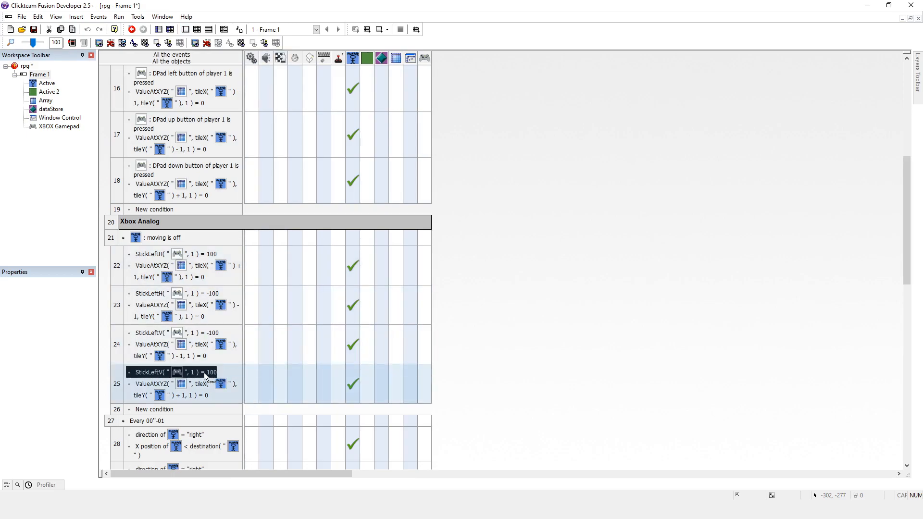
{"action": "left_click", "coordinate": [150, 333]}
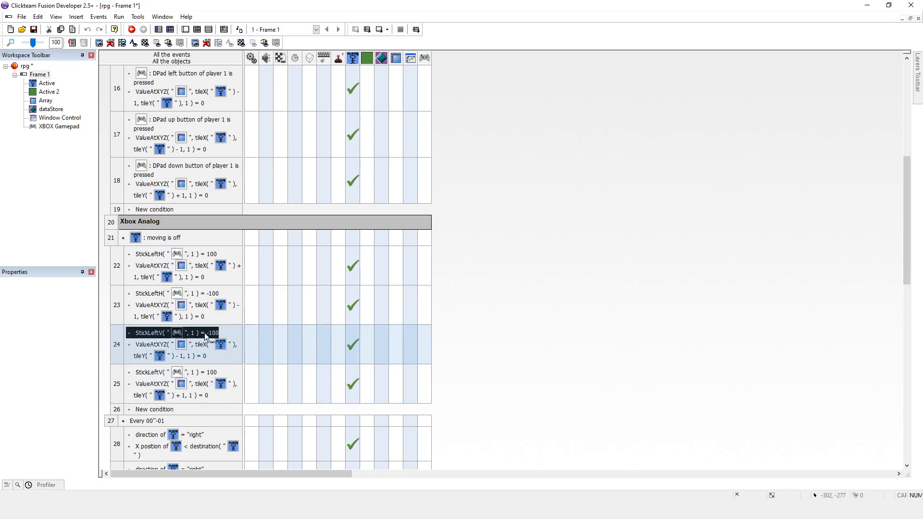
{"action": "mouse_move", "coordinate": [352, 346]}
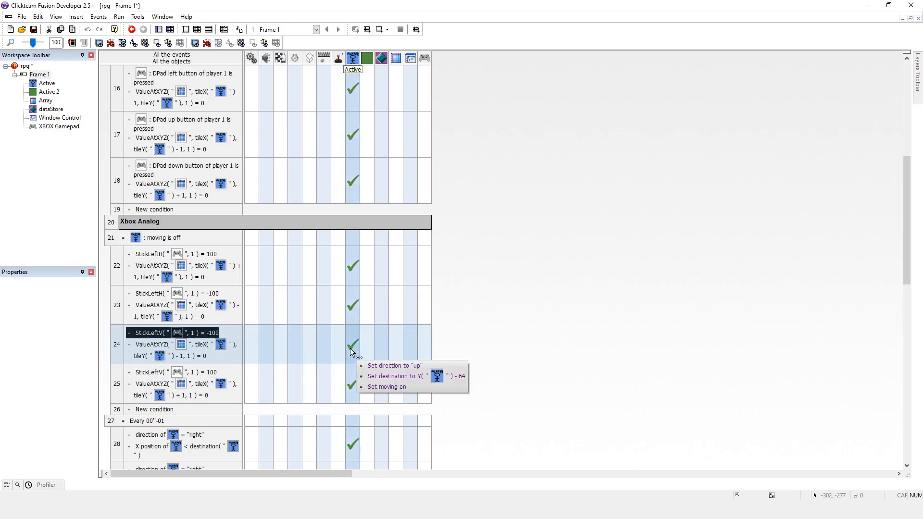
{"action": "mouse_move", "coordinate": [354, 381]}
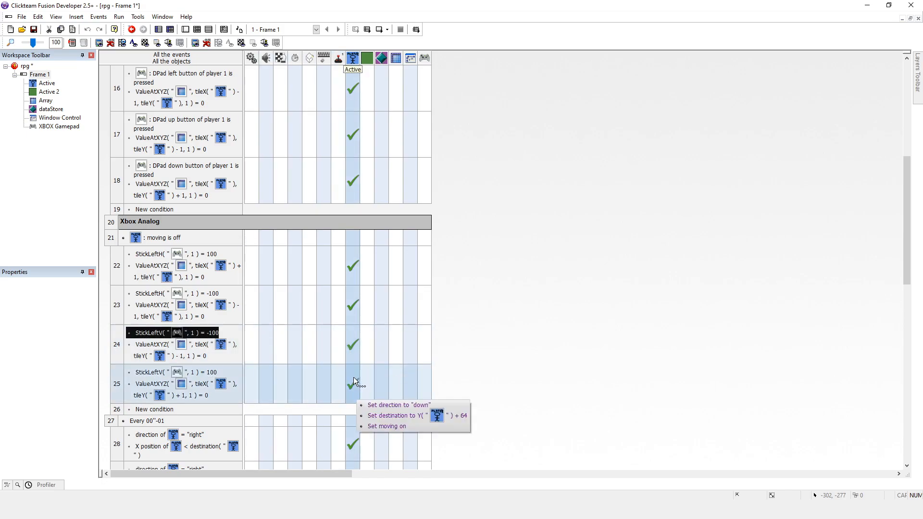